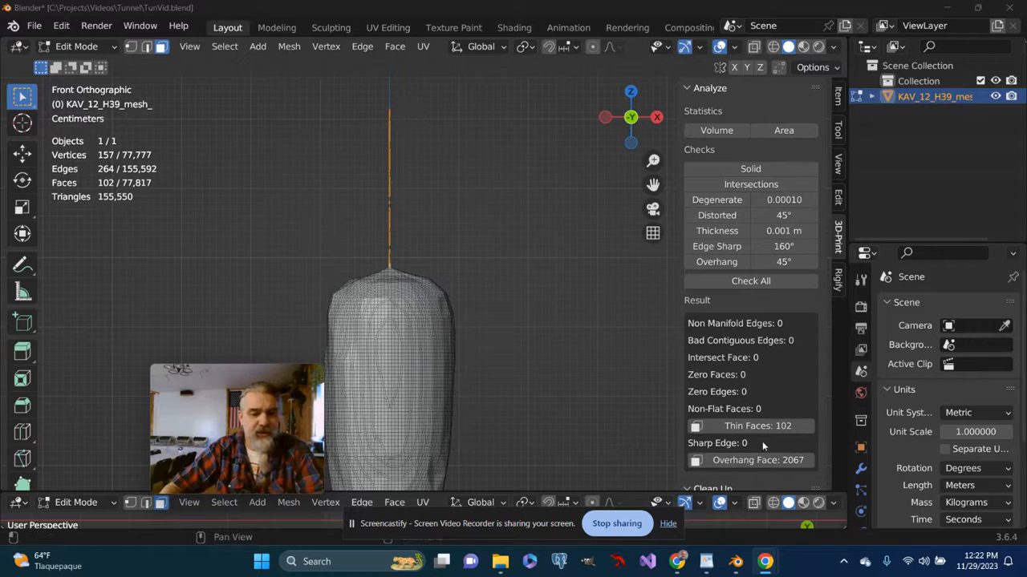
mouse_move(760, 427)
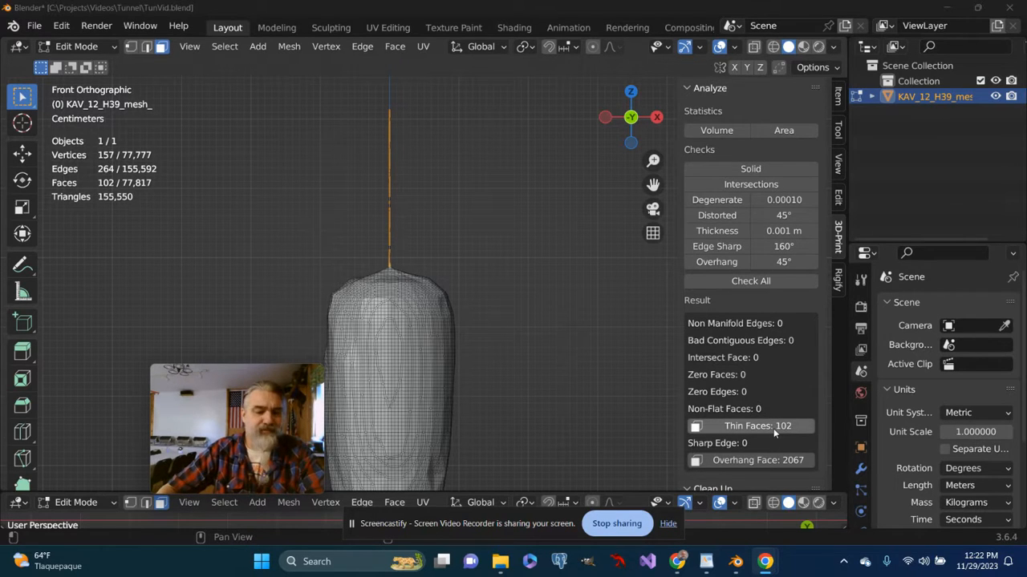
mouse_move(773, 427)
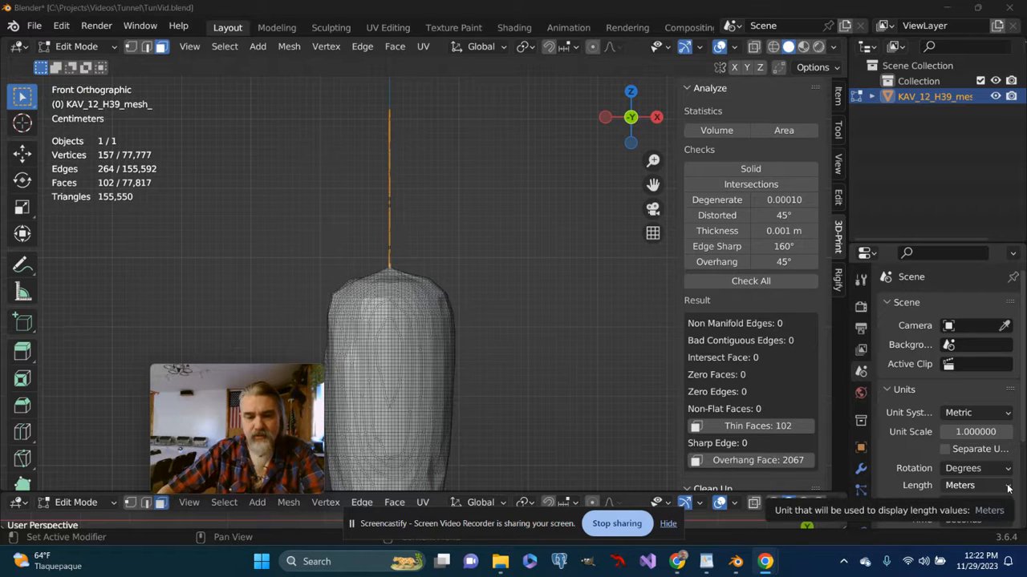
- Set scene Length units to Millimeters and begin re-entering the thickness threshold
left_click(975, 484)
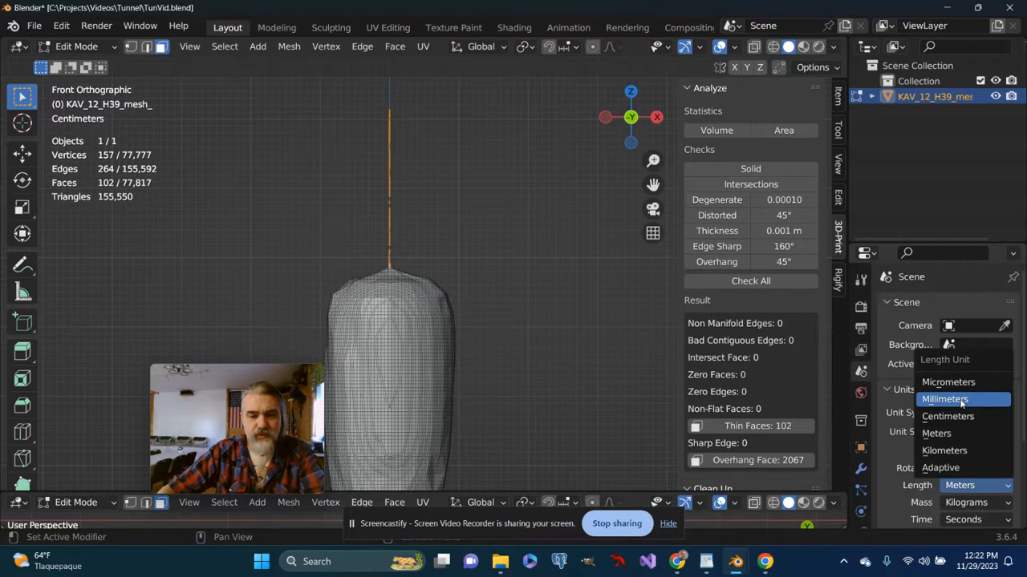
left_click(945, 398)
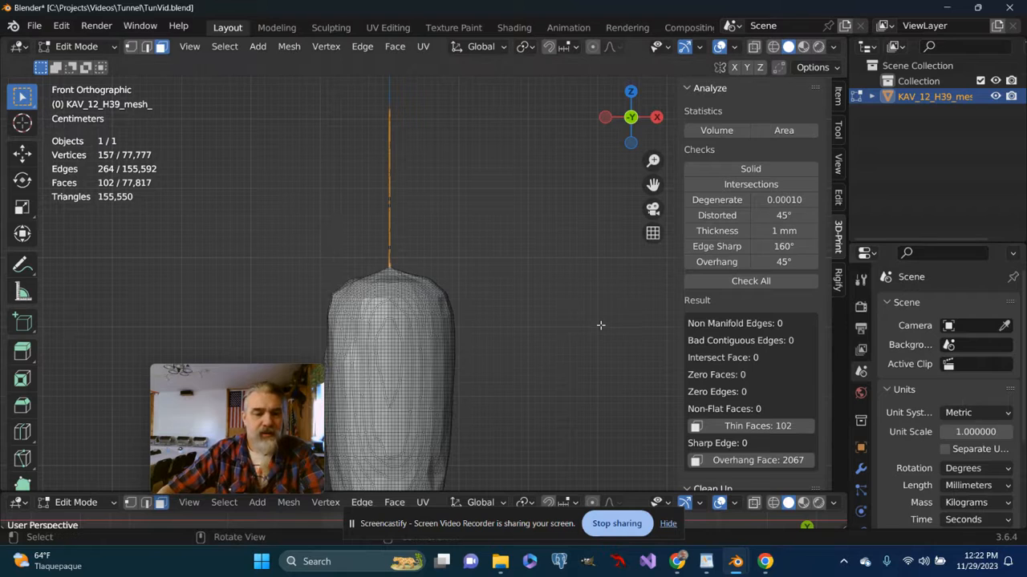
double_click(782, 231)
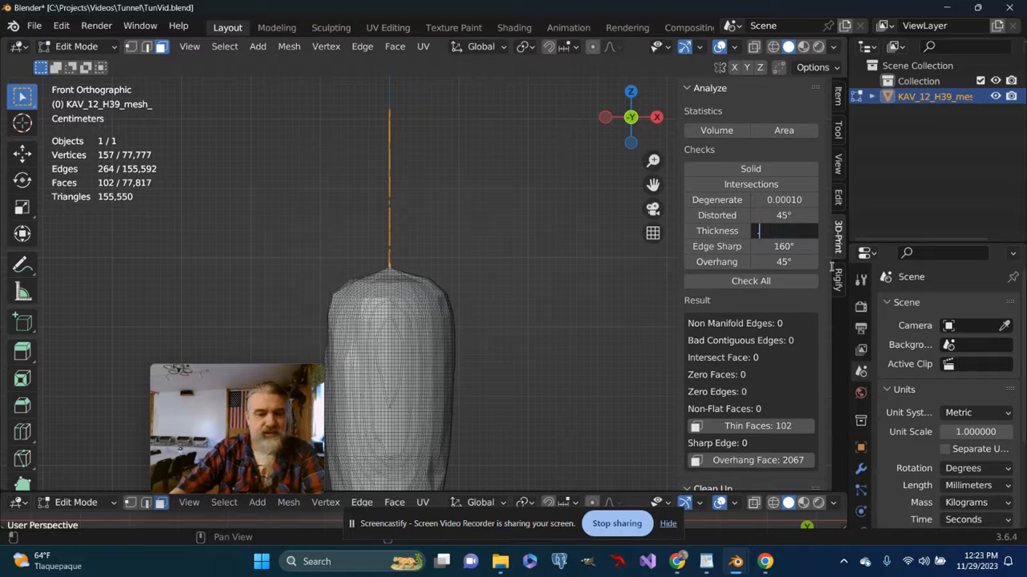
- Enter a 0.5 mm thickness threshold and rerun Check All, cutting thin faces to 56
type(".5 mm")
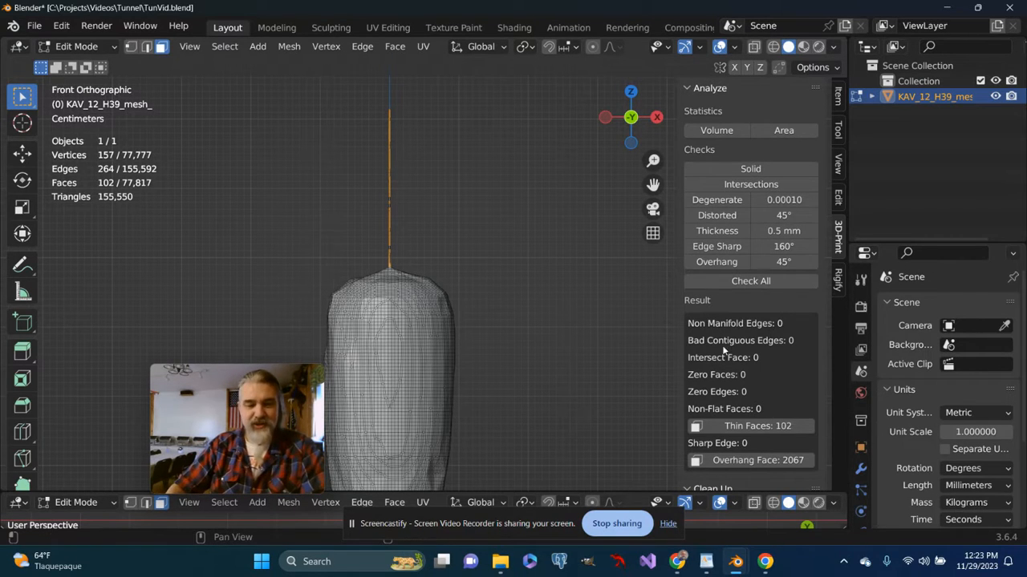
mouse_move(751, 281)
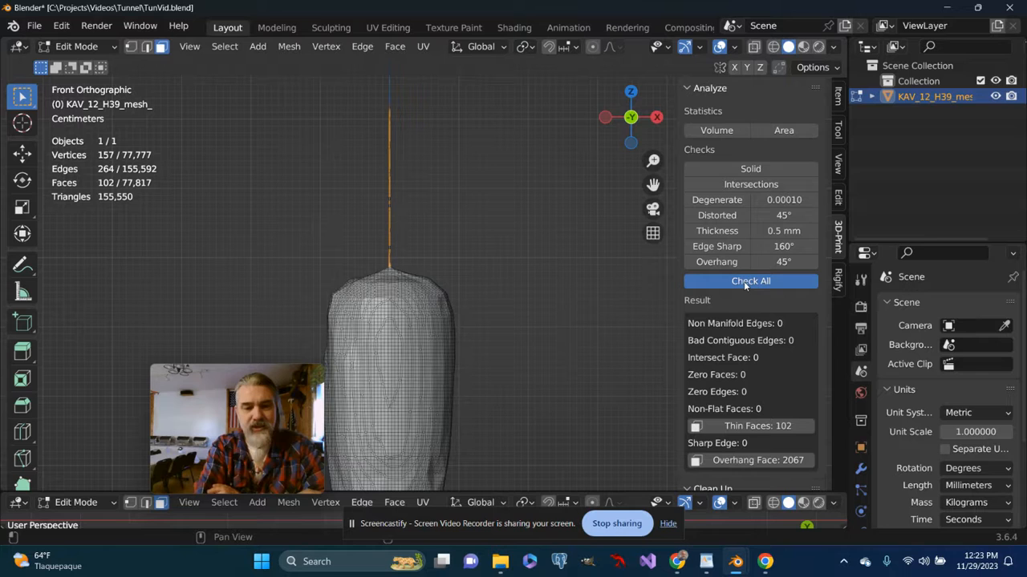
left_click(751, 281)
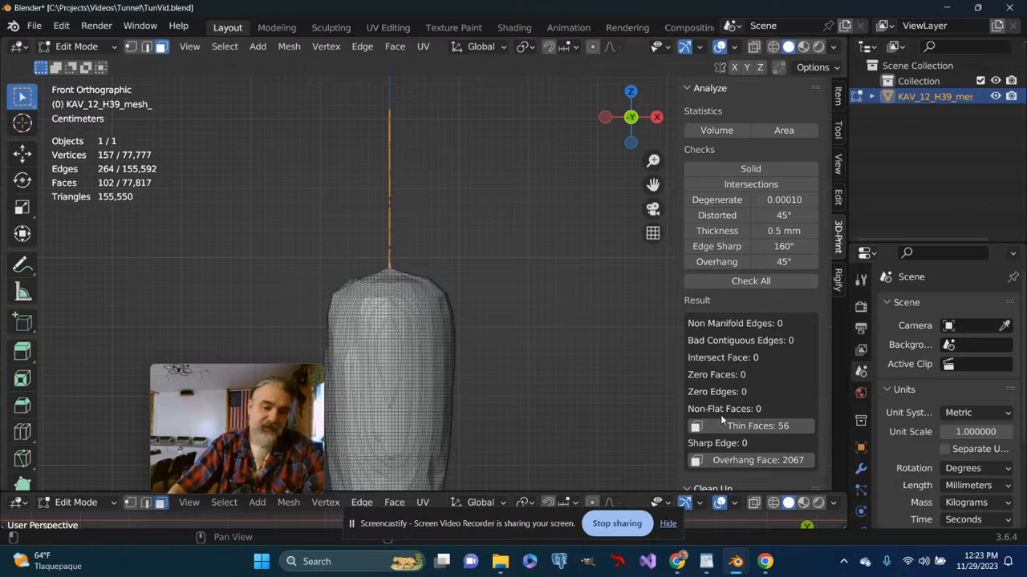
mouse_move(645, 196)
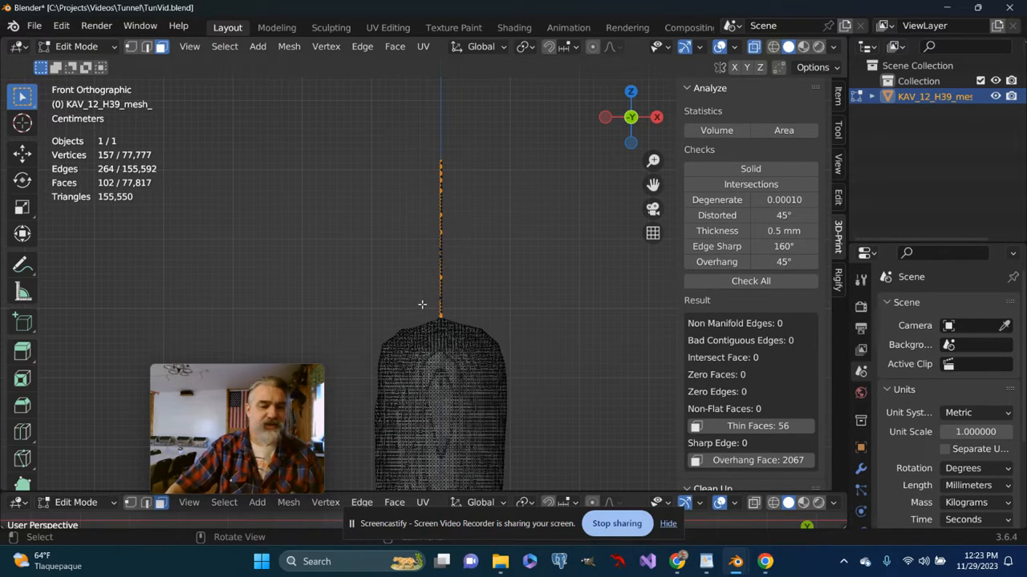
mouse_move(404, 149)
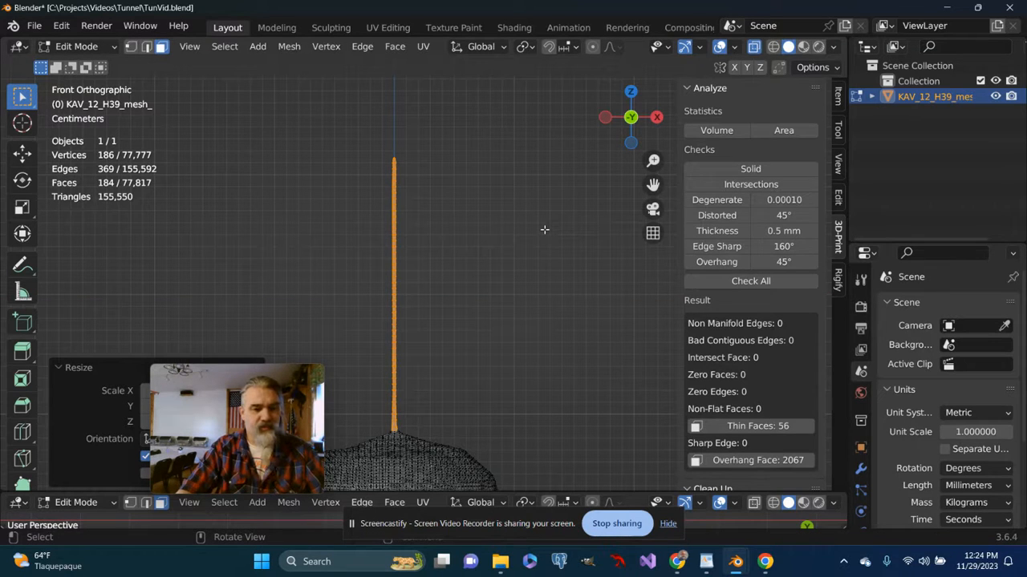
- Scale up the selected thin spike on top of the mesh and confirm the resize
key("s")
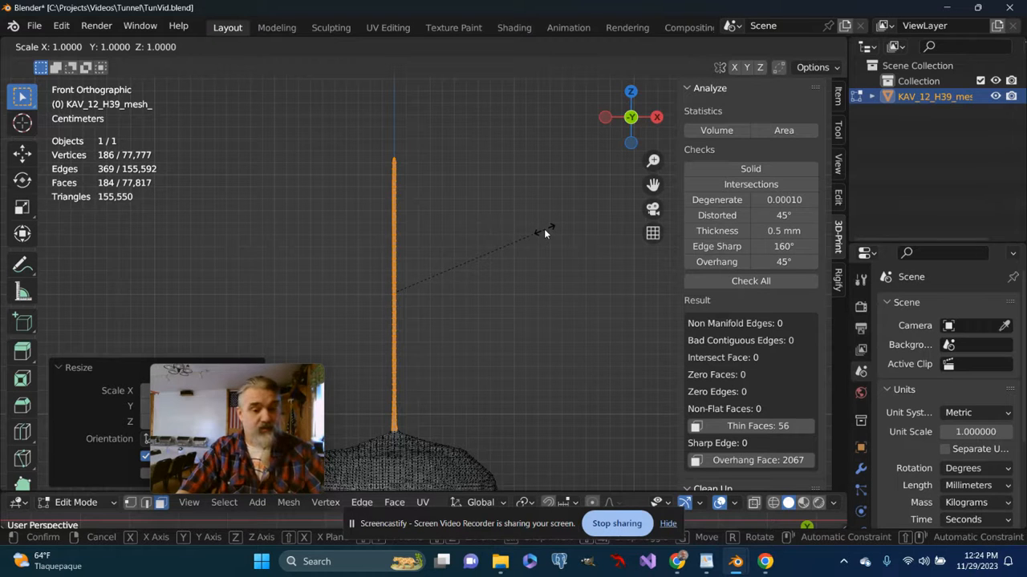
key("y")
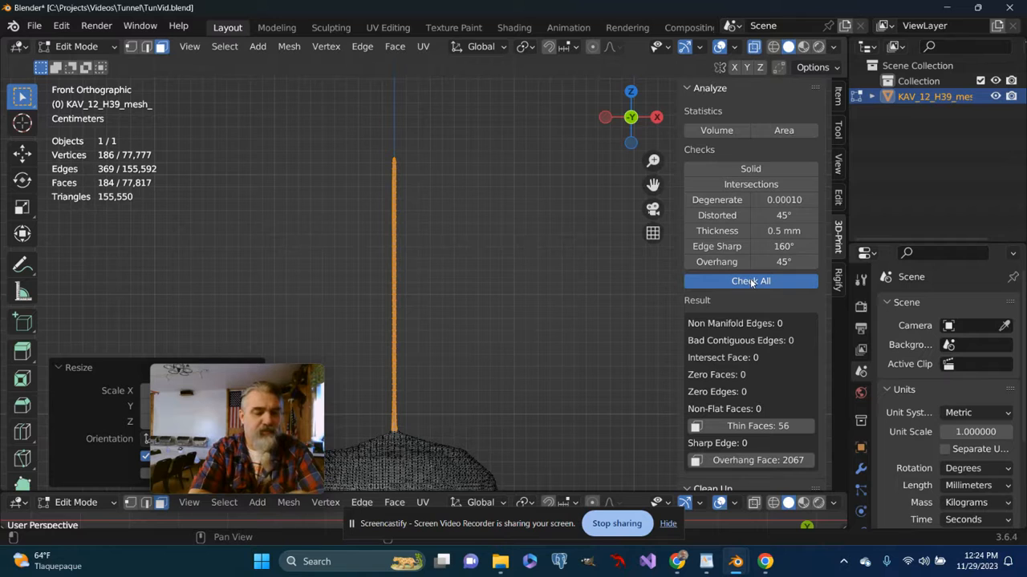
- Rerun Check All after scaling, bringing thin faces down to 36
left_click(751, 281)
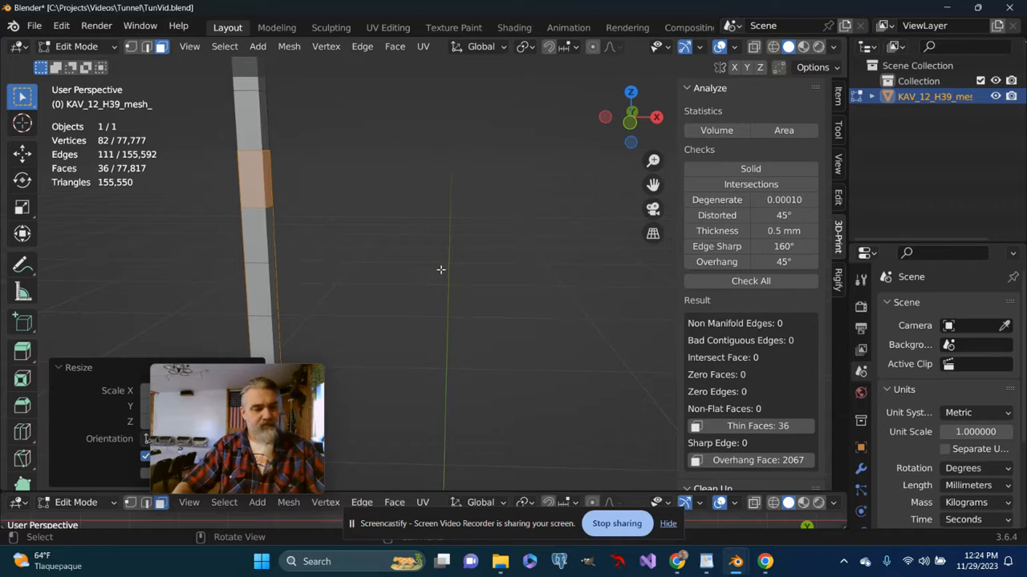
mouse_move(417, 272)
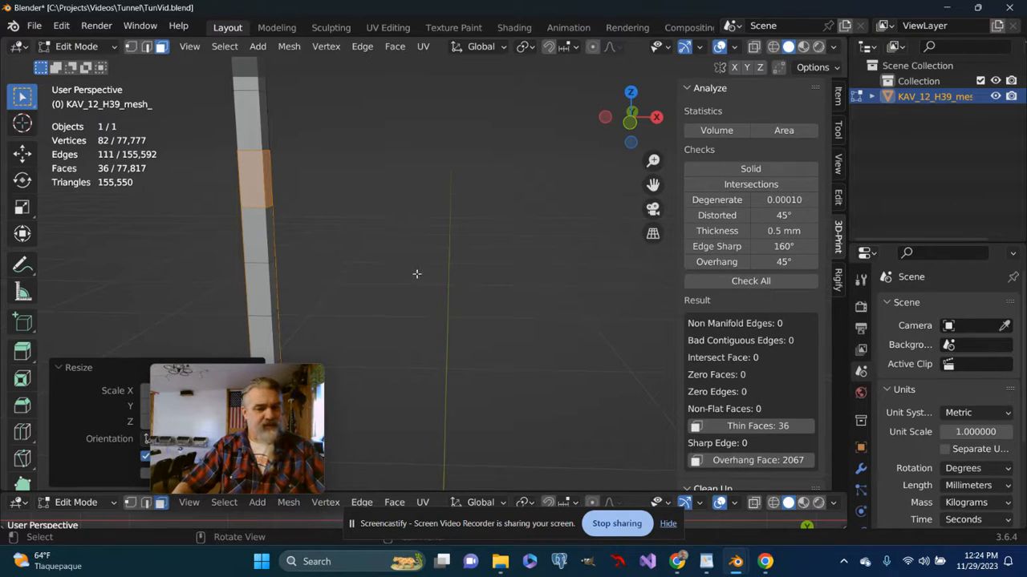